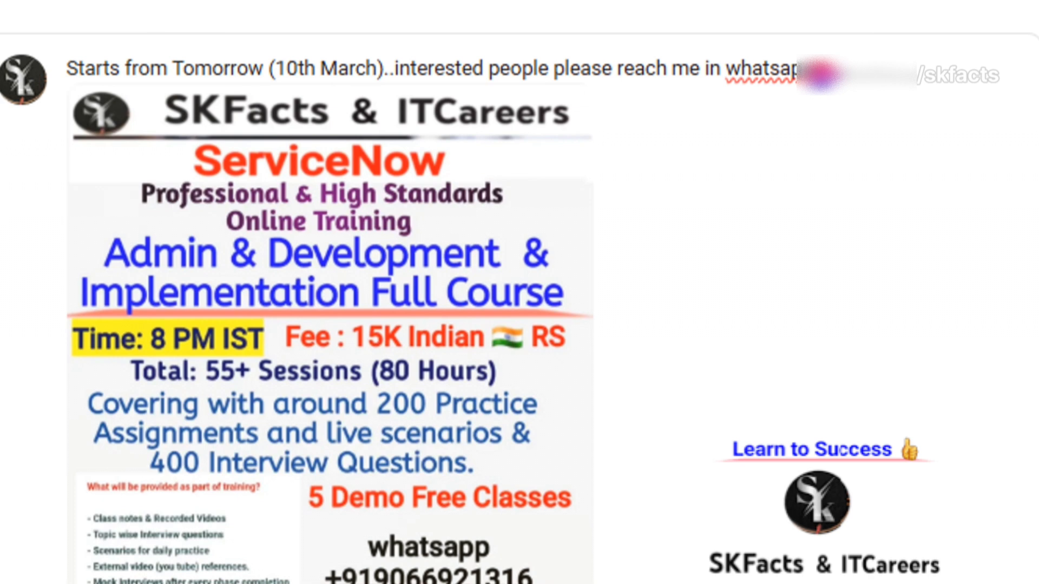
scroll("up", 3)
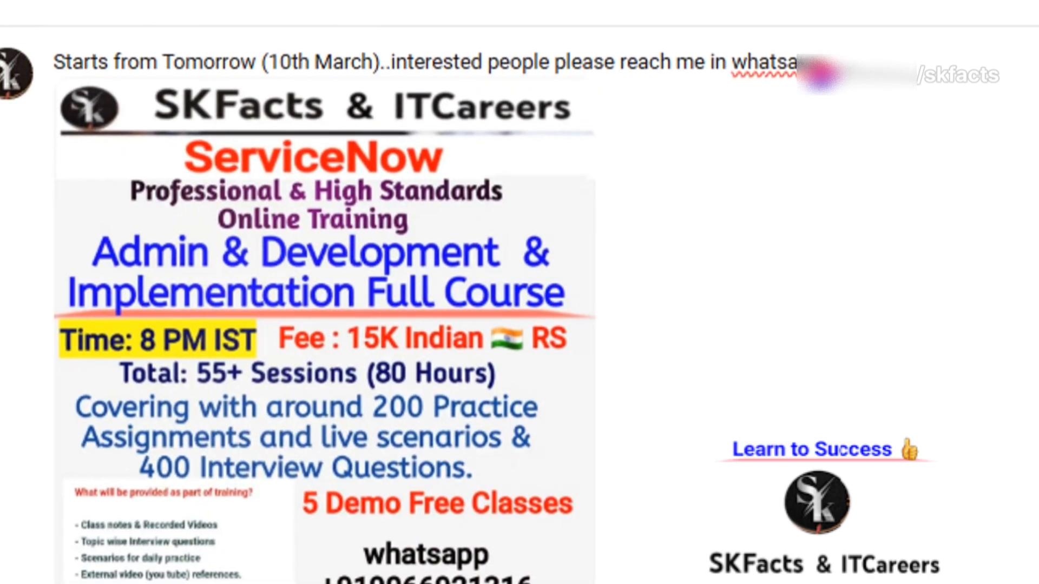
scroll("up", 3)
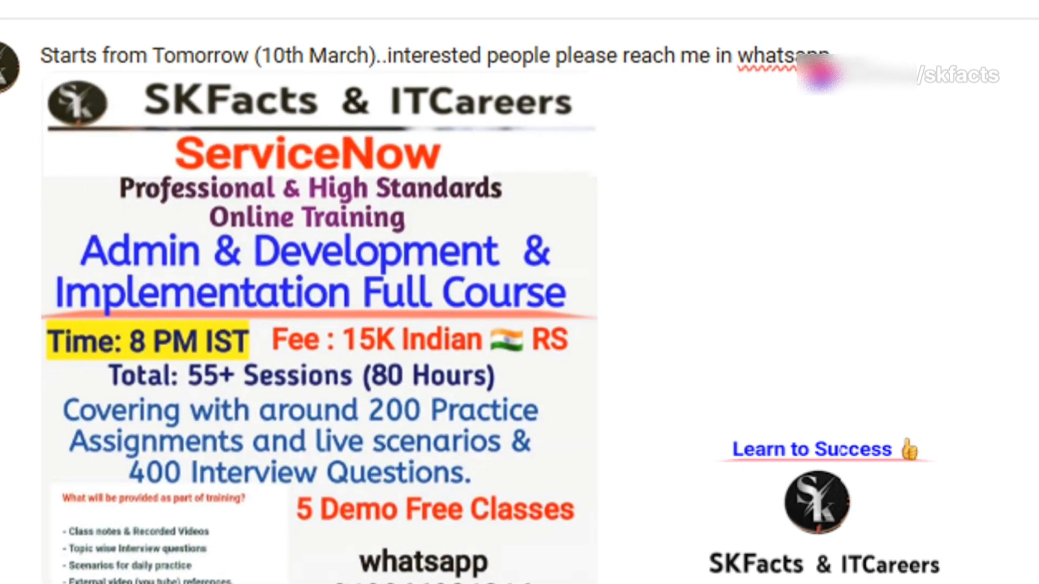